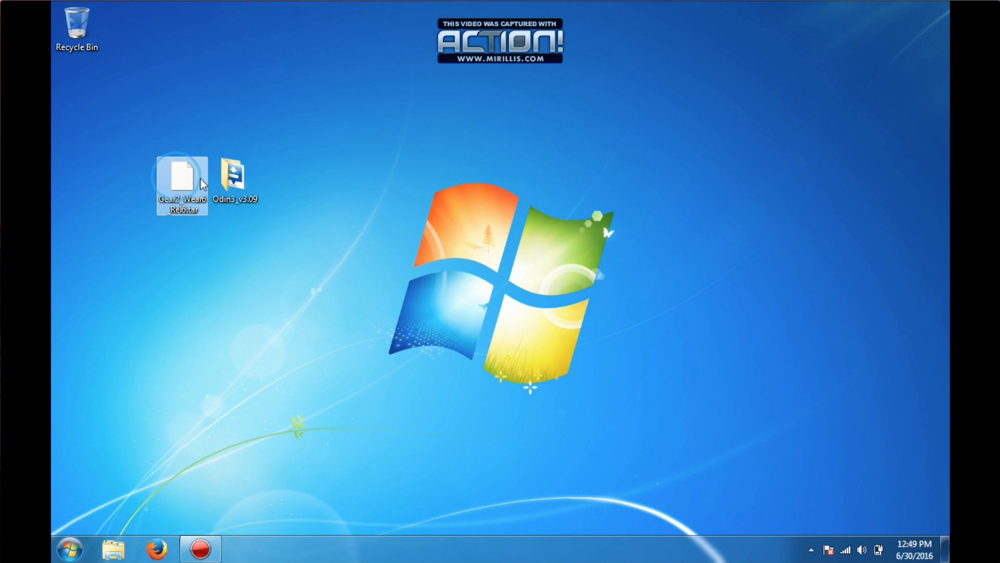
# Launch the Odin3 flashing tool from its desktop icon.
pyautogui.doubleClick(238, 177)
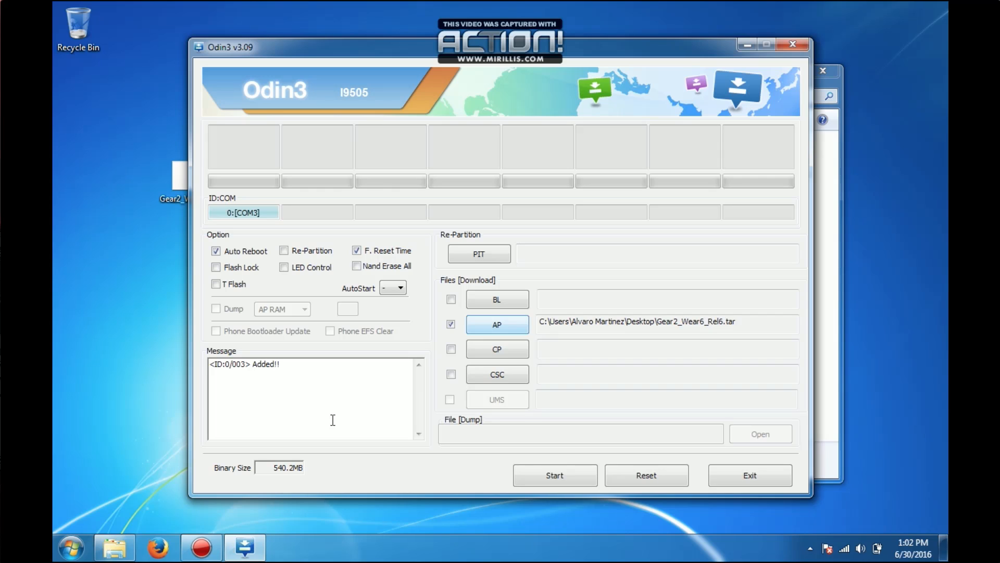